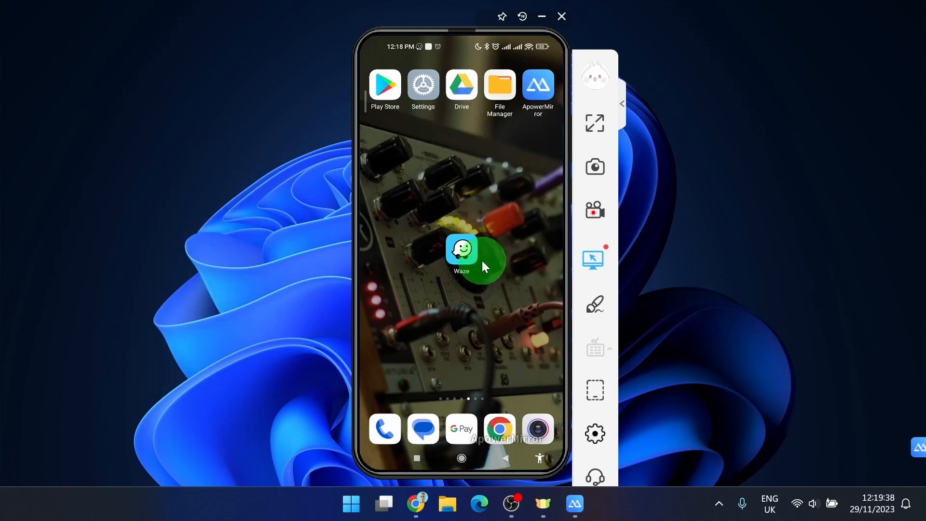
Launch Waze and go to its Settings screen through the main menu
left_click(462, 251)
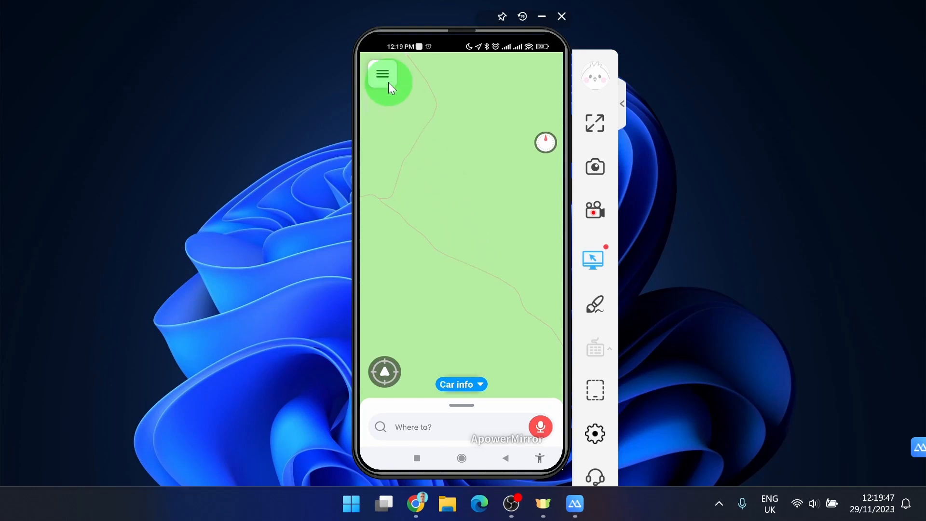
left_click(381, 73)
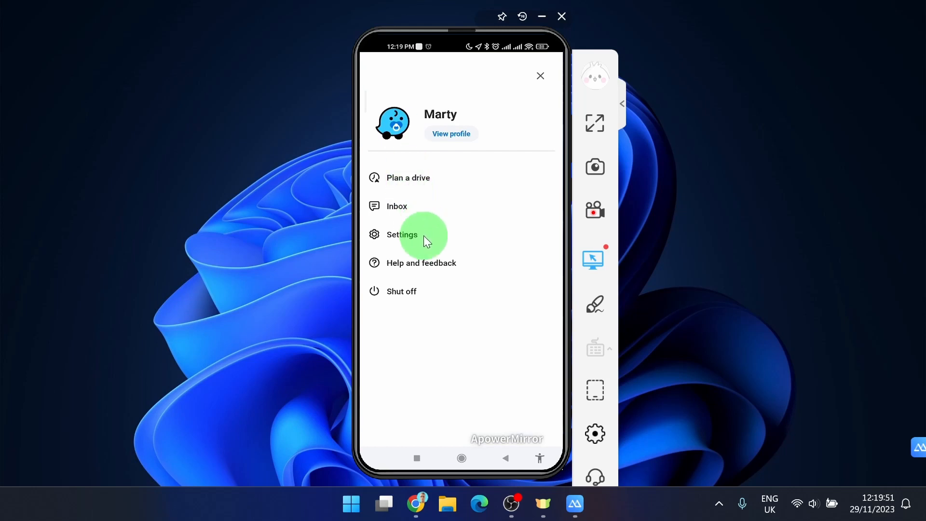
left_click(402, 234)
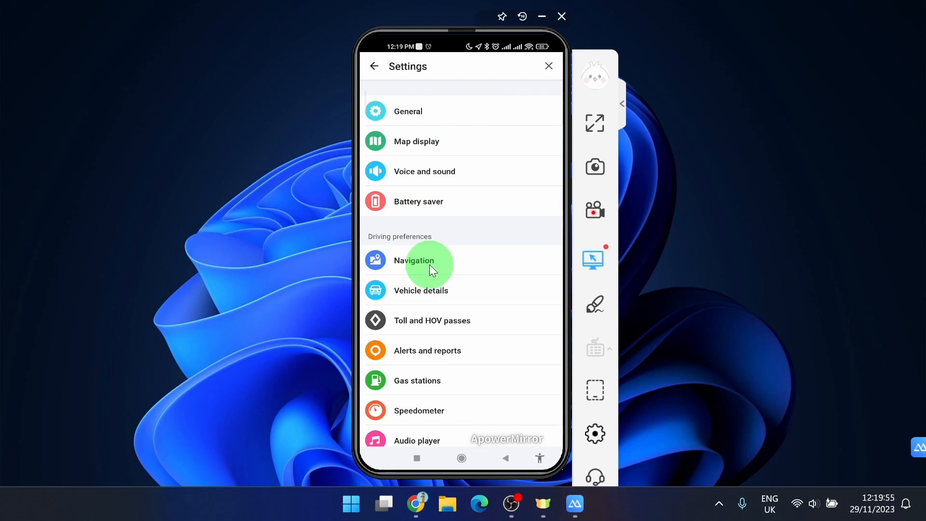
In Navigation settings, switch on Avoid tolls and Avoid freeways
left_click(414, 260)
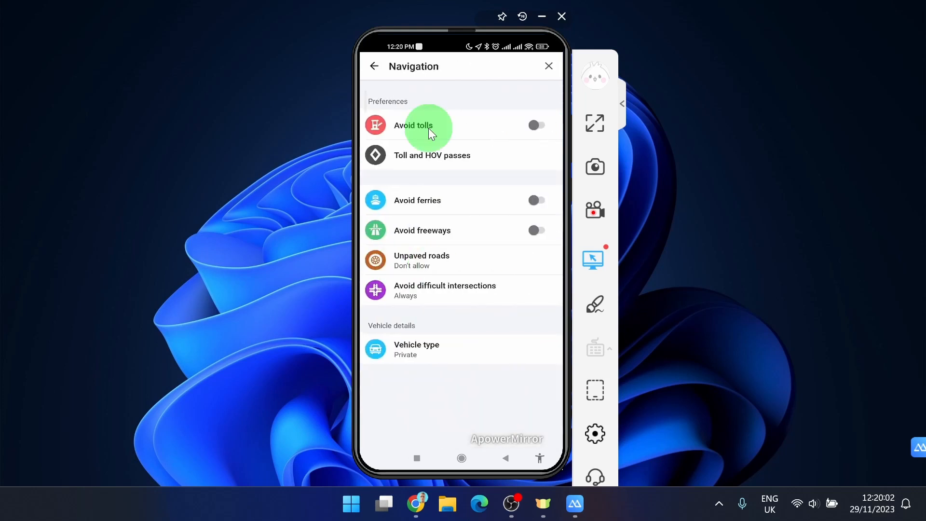
left_click(535, 125)
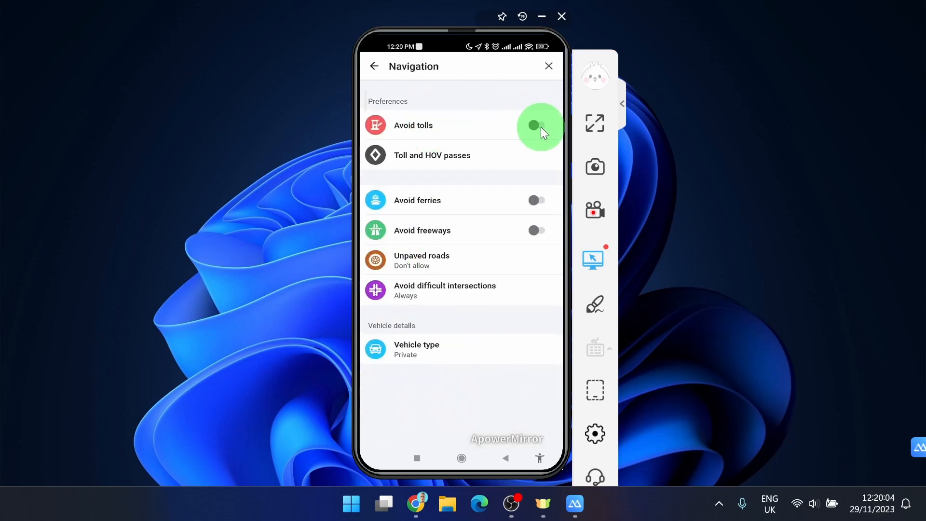
left_click(537, 124)
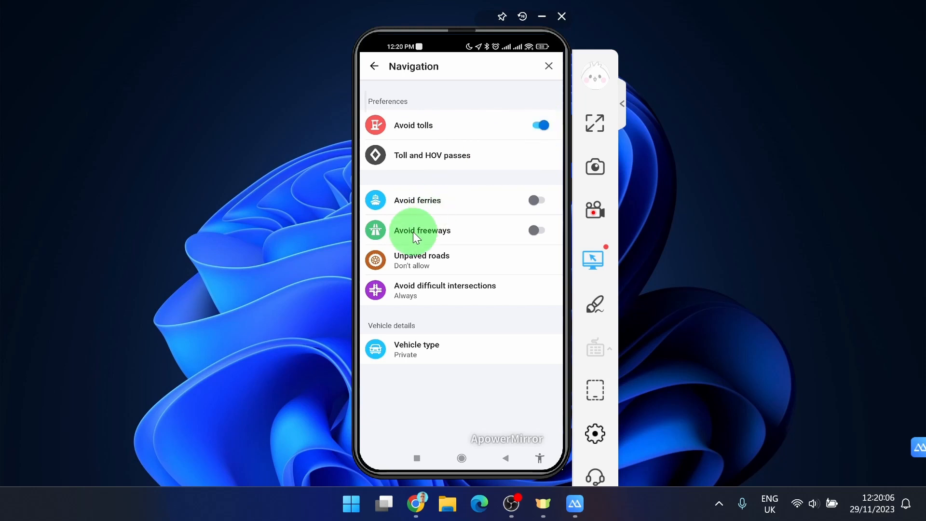
mouse_move(427, 241)
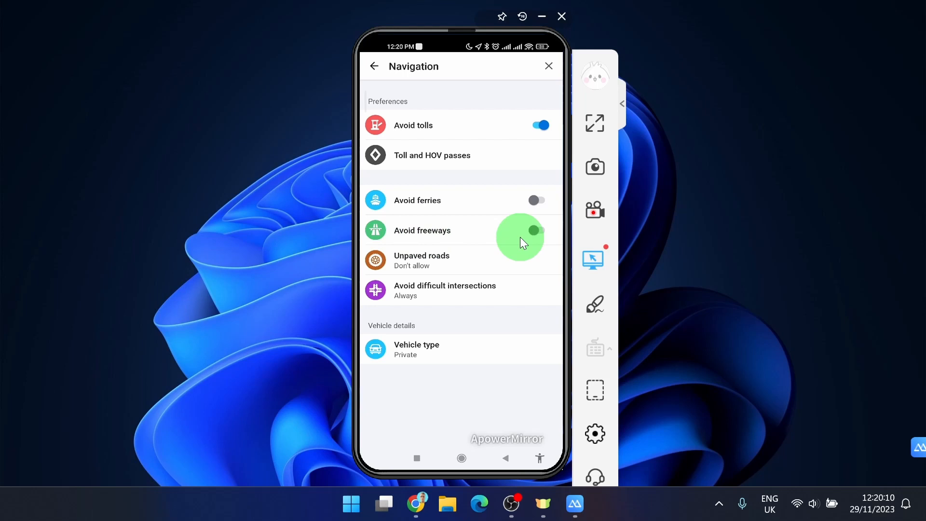
left_click(539, 230)
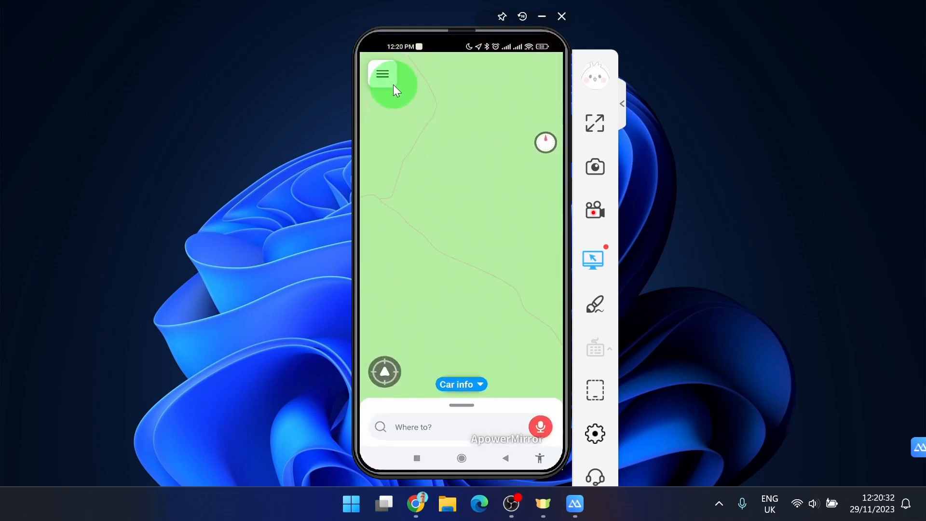
Return from the map to Settings > Navigation to check the avoidance toggles
left_click(382, 74)
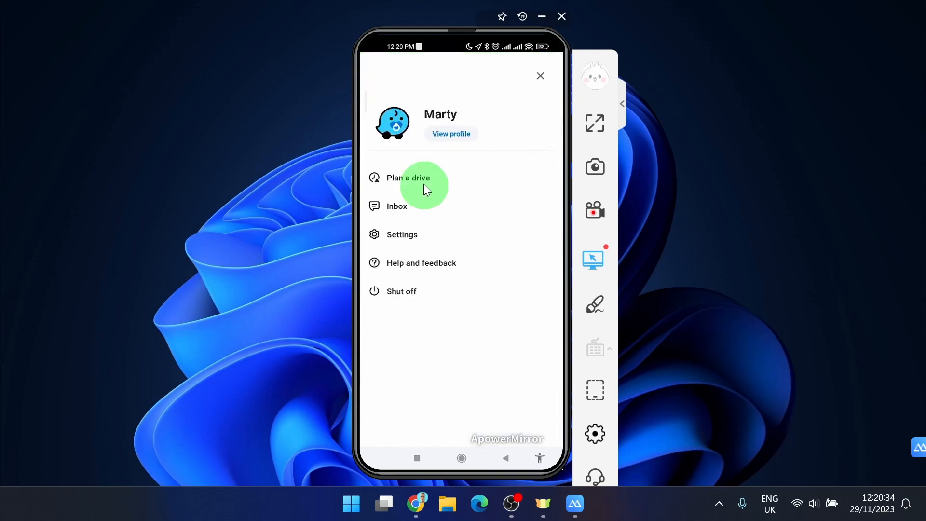
left_click(402, 234)
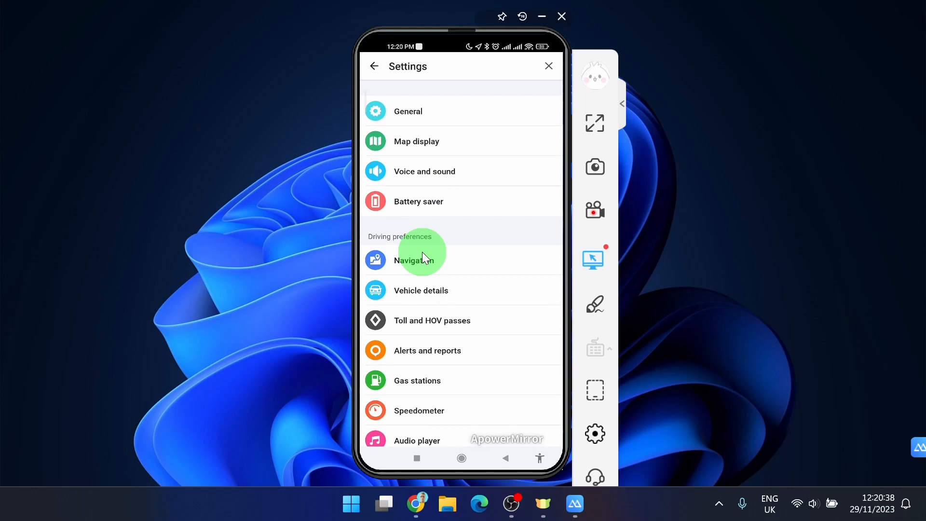
left_click(414, 260)
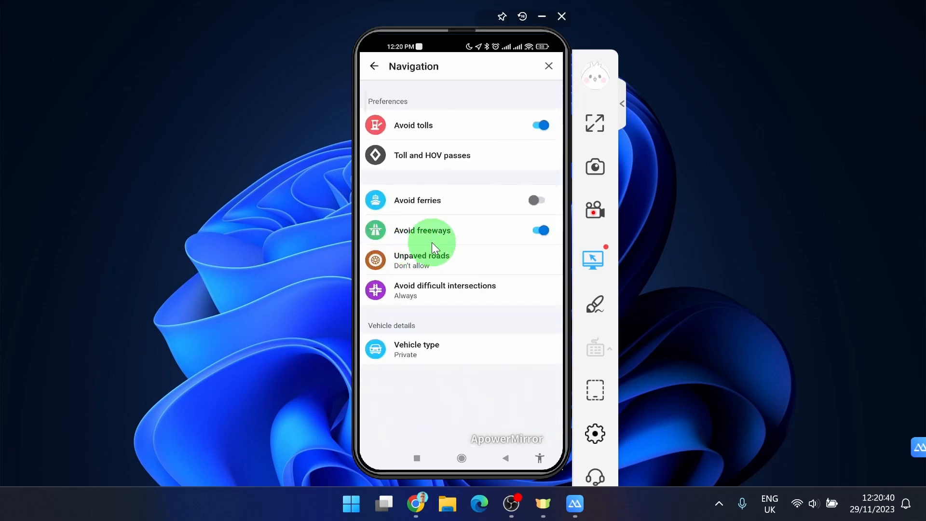
Switch on Avoid ferries, with Avoid tolls and Avoid freeways still on
left_click(539, 230)
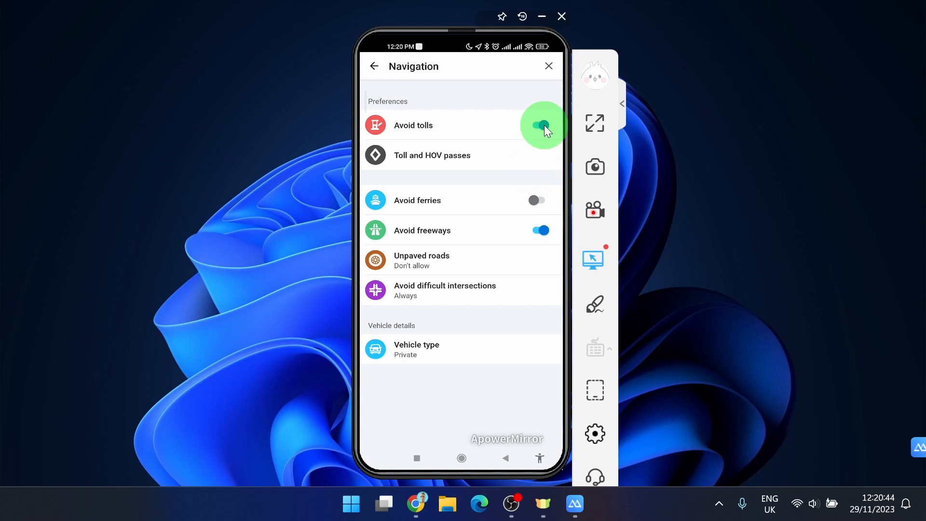
left_click(539, 125)
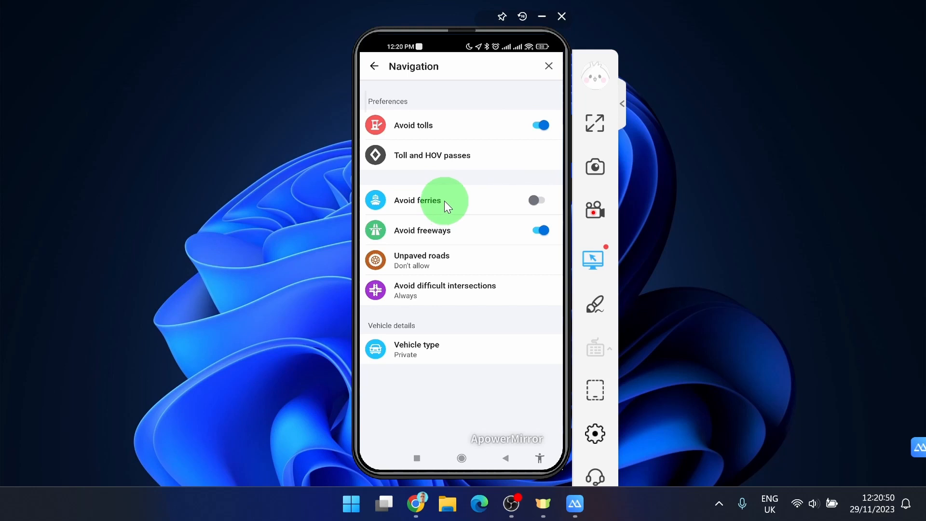
left_click(538, 200)
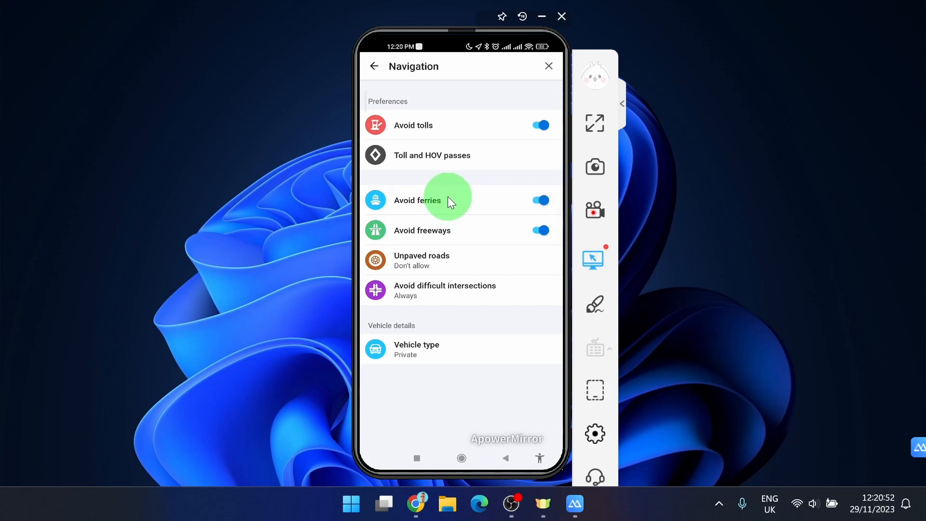